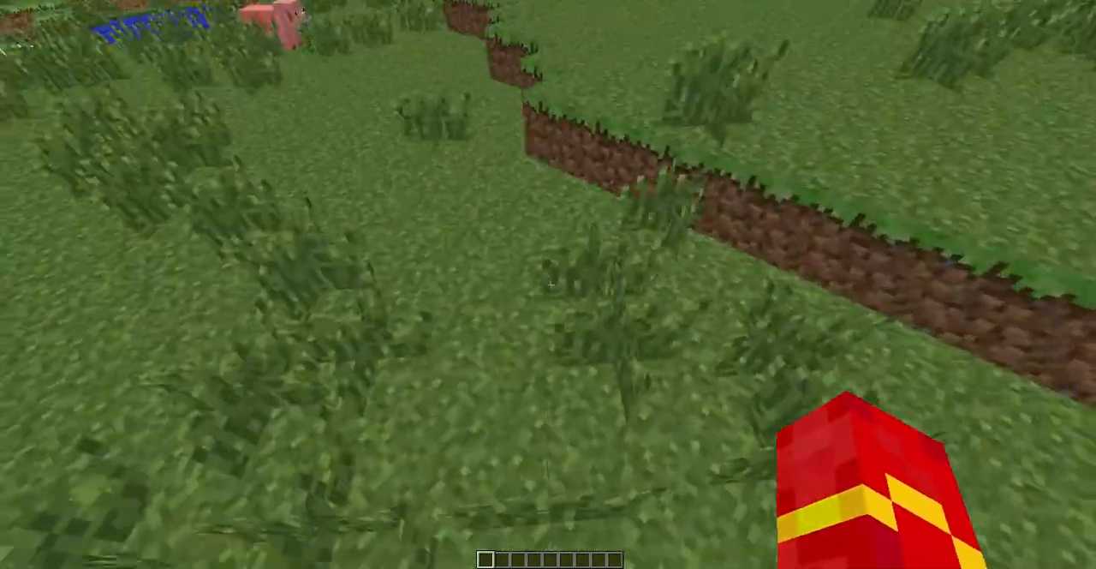
{"action": "mouse_move", "coordinate": [548, 285]}
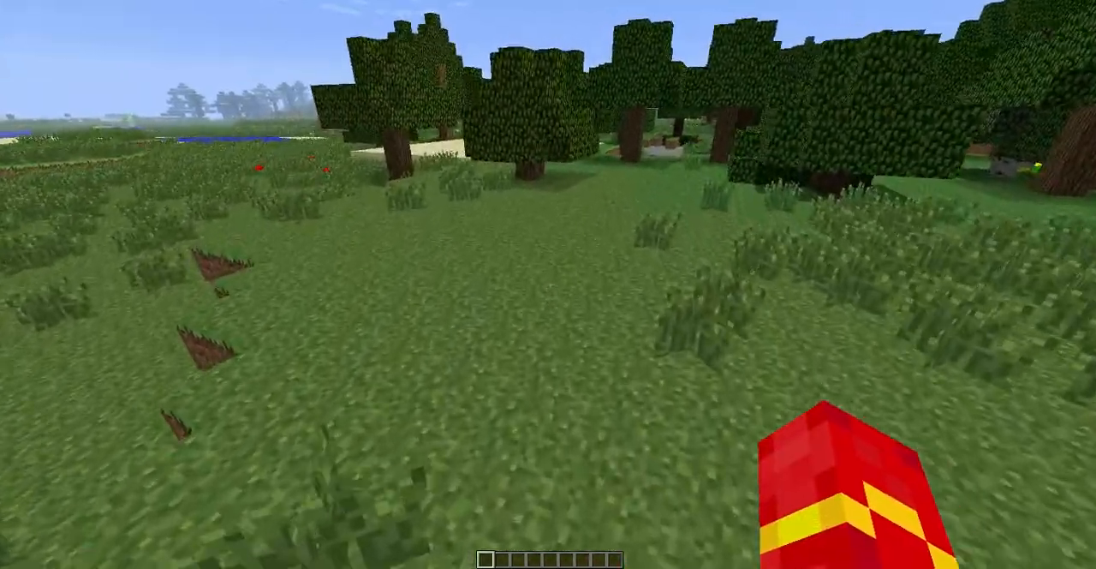